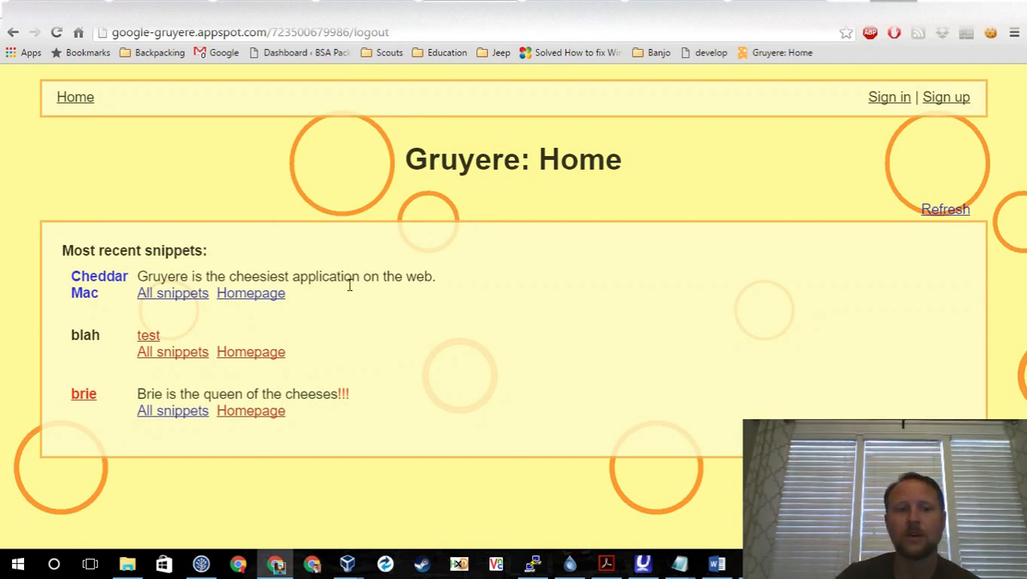
{"action": "mouse_move", "coordinate": [357, 234]}
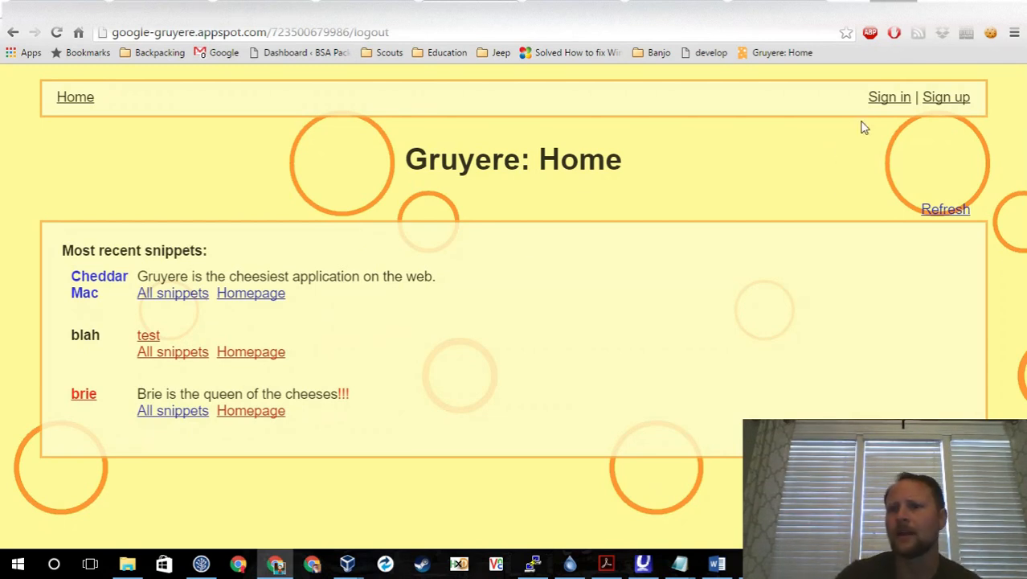
{"action": "mouse_move", "coordinate": [889, 97]}
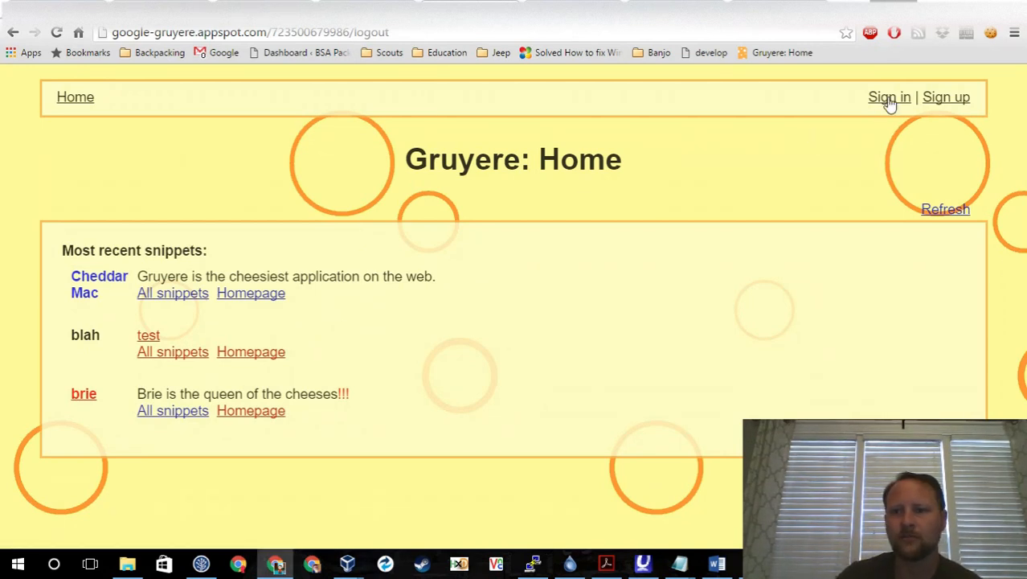
Sign in to Gruyere as user blah with password blah.
{"action": "left_click", "coordinate": [890, 97]}
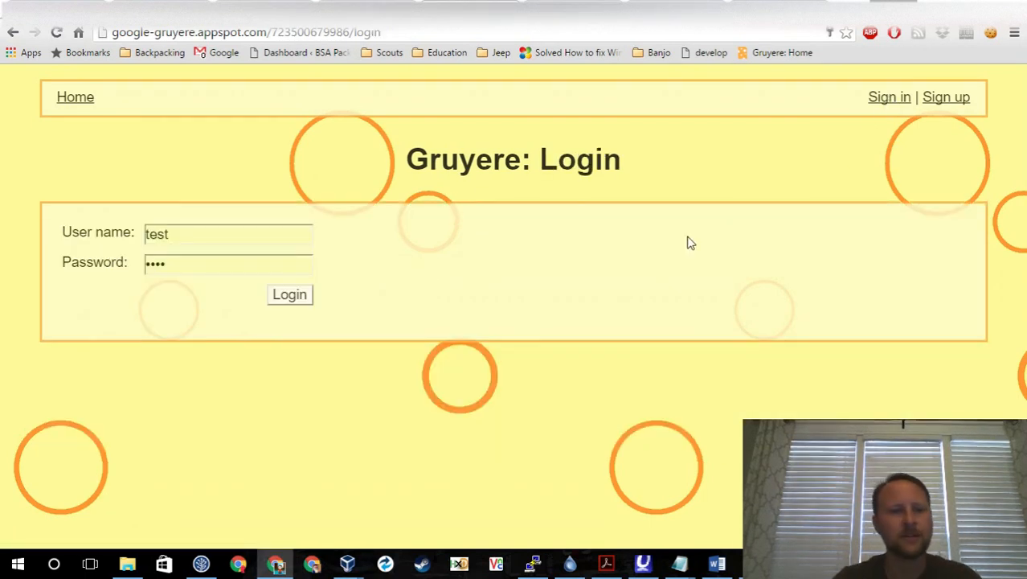
{"action": "type", "text": "blah"}
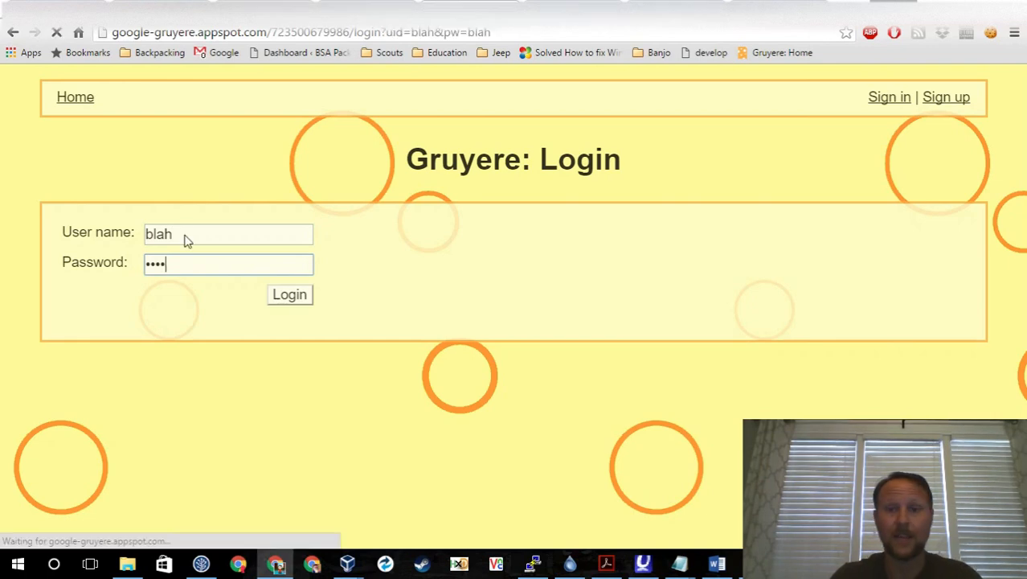
{"action": "left_click", "coordinate": [290, 294]}
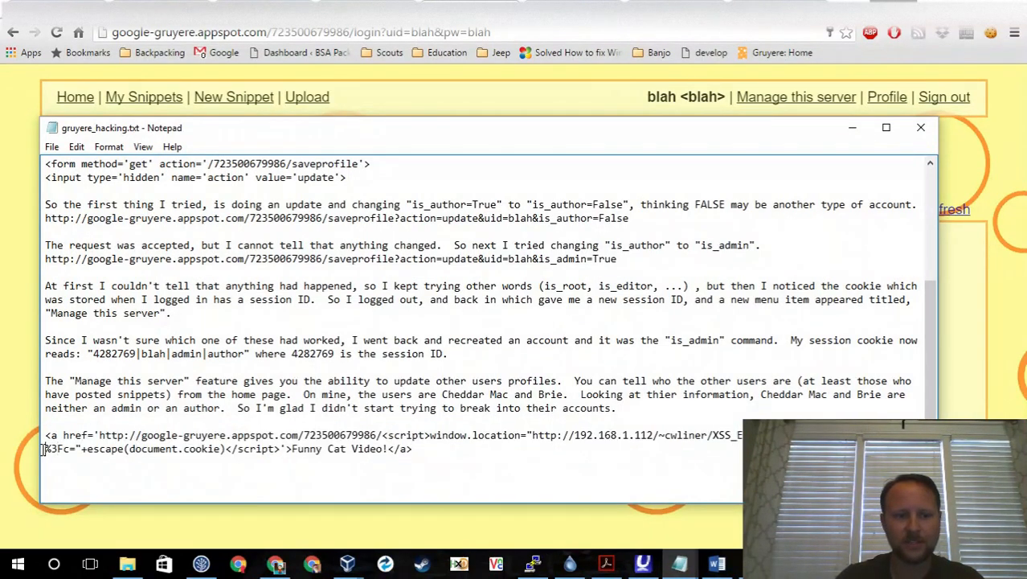
Copy the Funny Cat Video! link markup with the cookie-stealing script from the Notepad notes.
{"action": "double_click", "coordinate": [55, 448]}
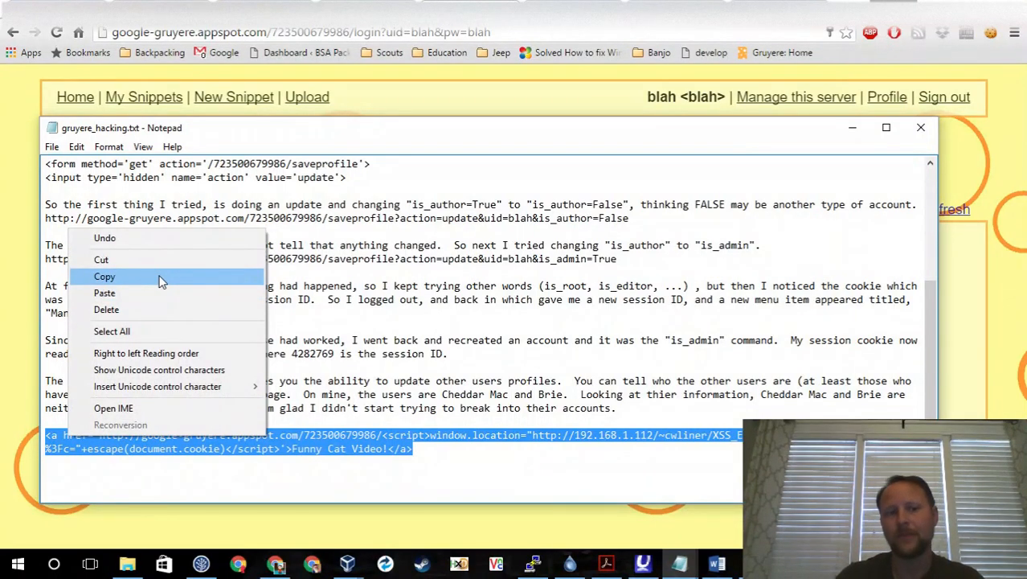
{"action": "left_click", "coordinate": [104, 276]}
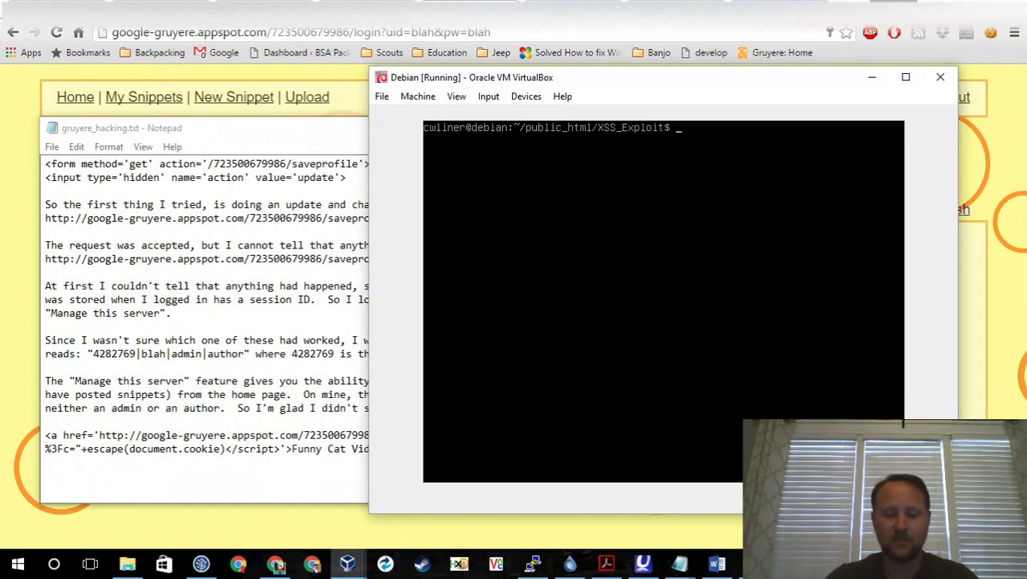
List the XSS_Exploit folder (attack.php, log.txt) and cat log.txt in the Debian terminal.
{"action": "type", "text": "ls"}
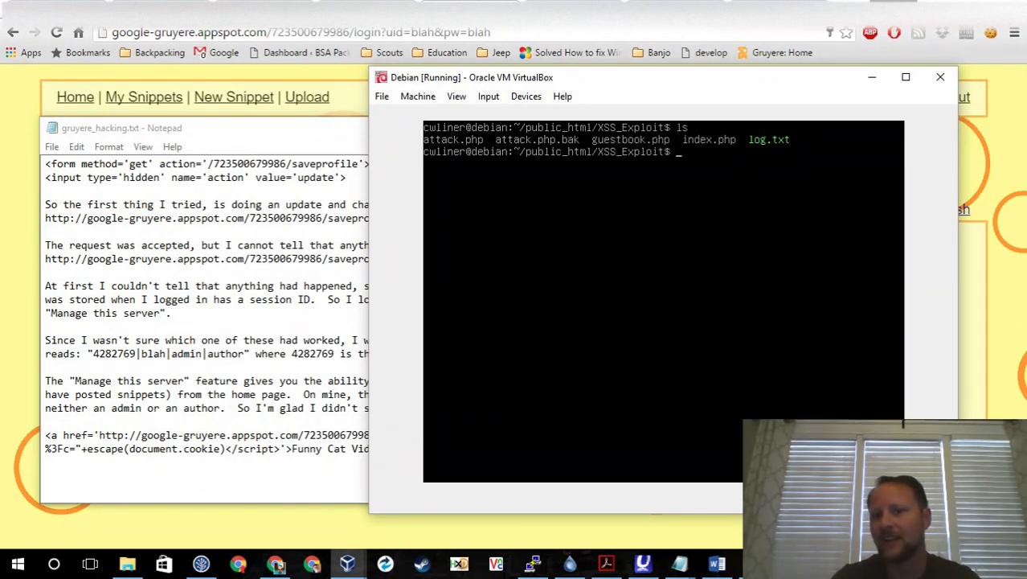
{"action": "type", "text": "c"}
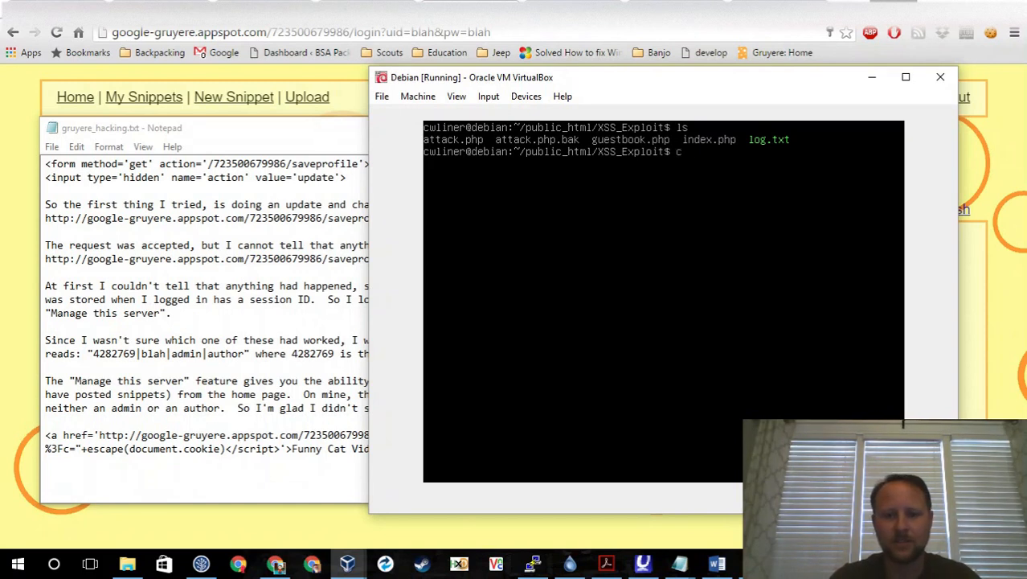
{"action": "type", "text": "at lg"}
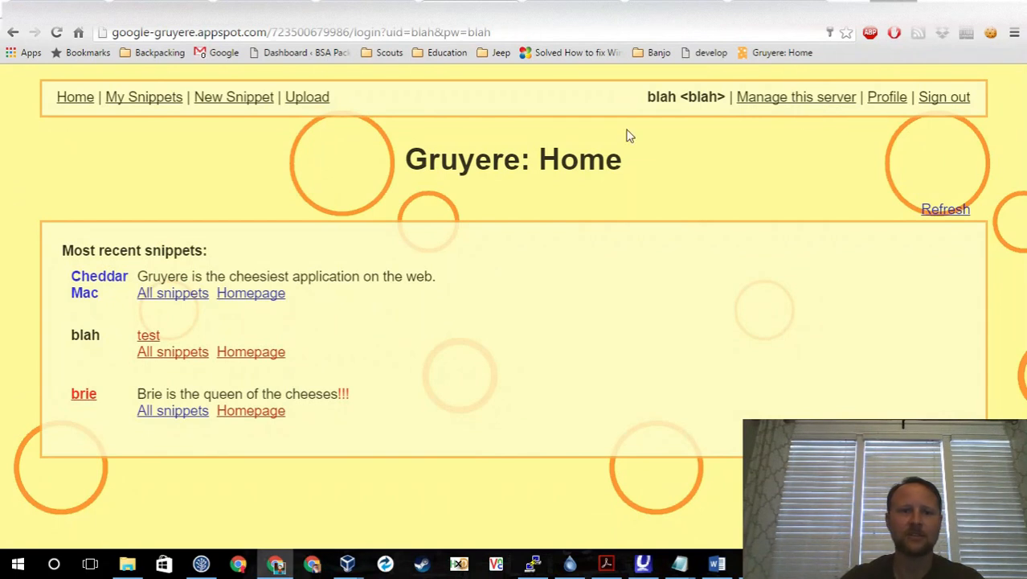
Create a new snippet holding the pasted Funny Cat Video link markup and submit it.
{"action": "left_click", "coordinate": [233, 97]}
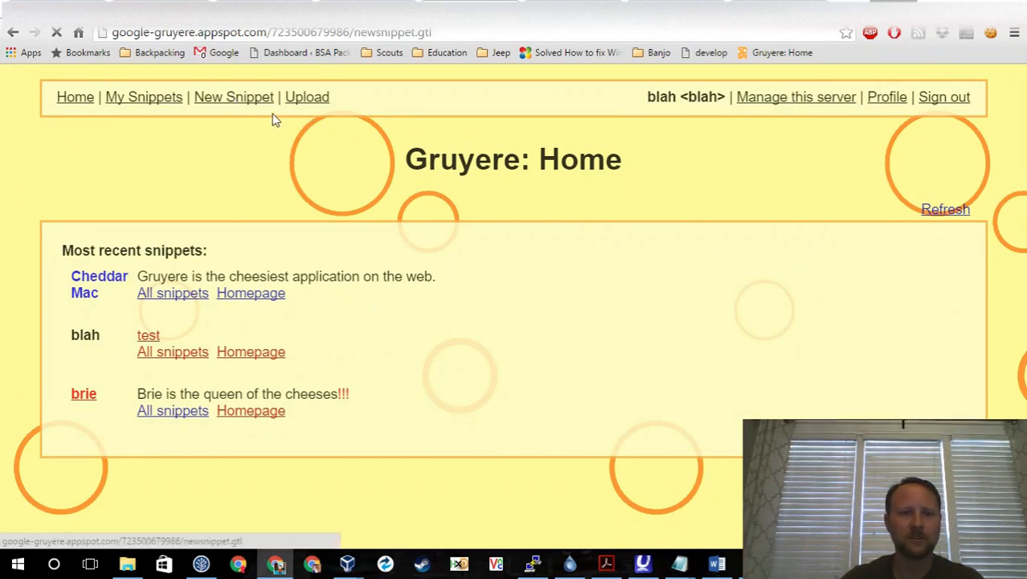
{"action": "left_click", "coordinate": [233, 97]}
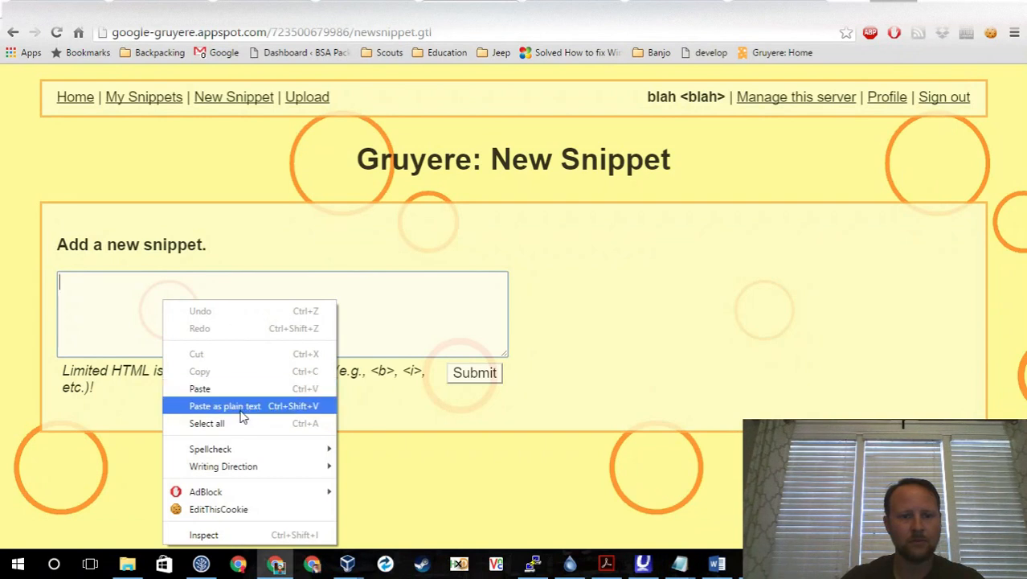
{"action": "left_click", "coordinate": [225, 405]}
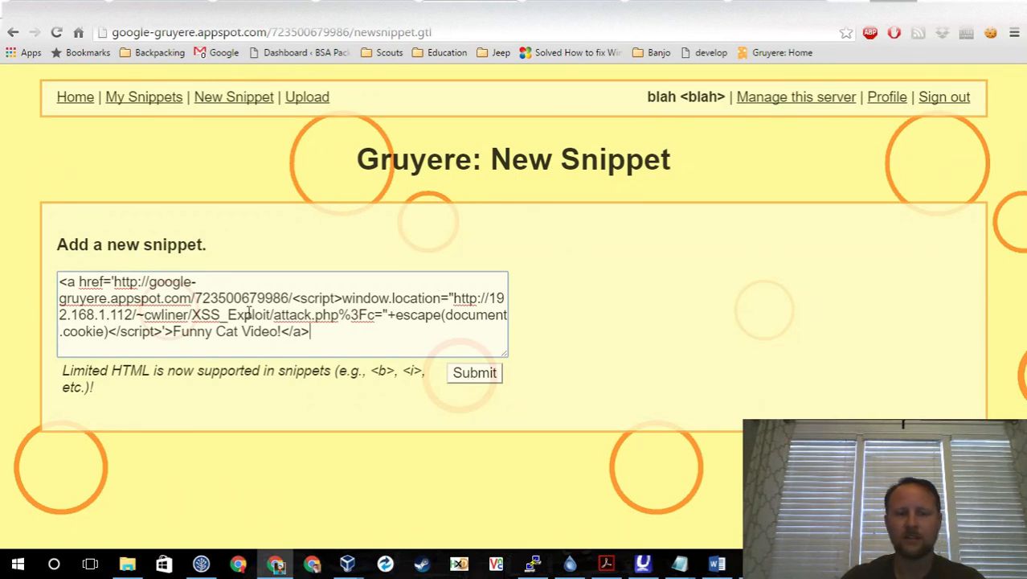
{"action": "mouse_move", "coordinate": [607, 366]}
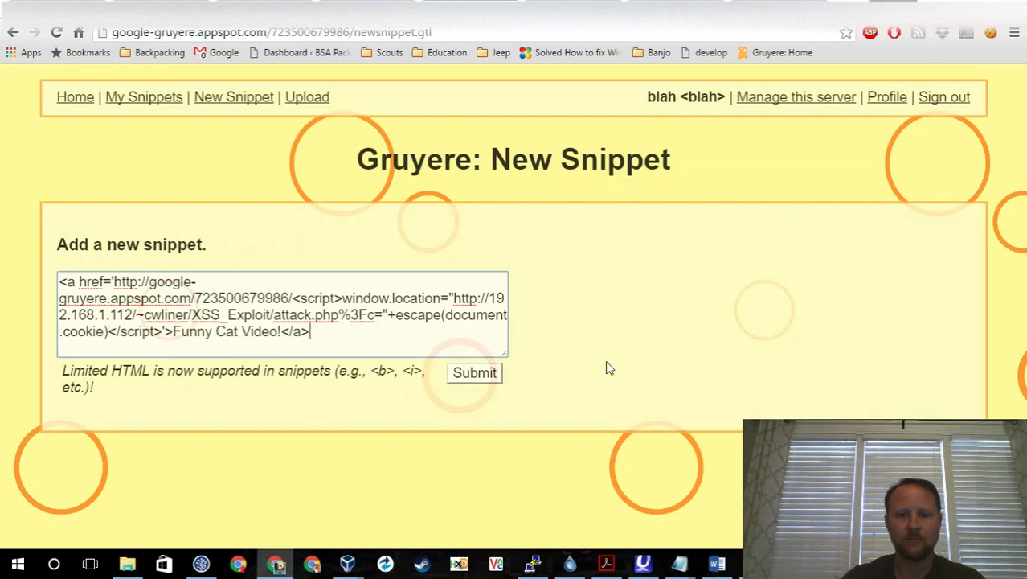
{"action": "left_click", "coordinate": [474, 373]}
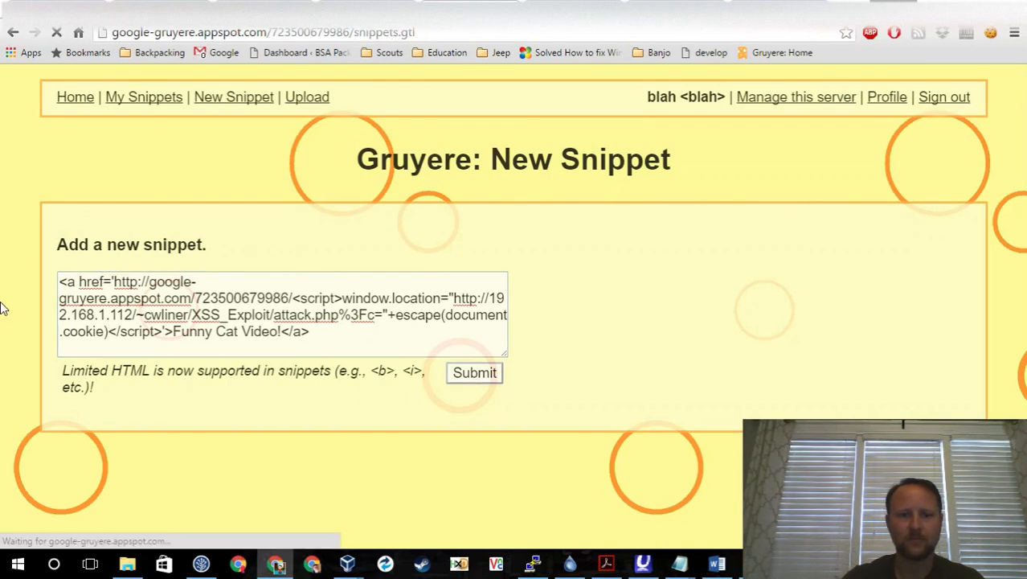
Return to the Gruyere home page and follow blah's Funny Cat Video! snippet link.
{"action": "left_click", "coordinate": [473, 373]}
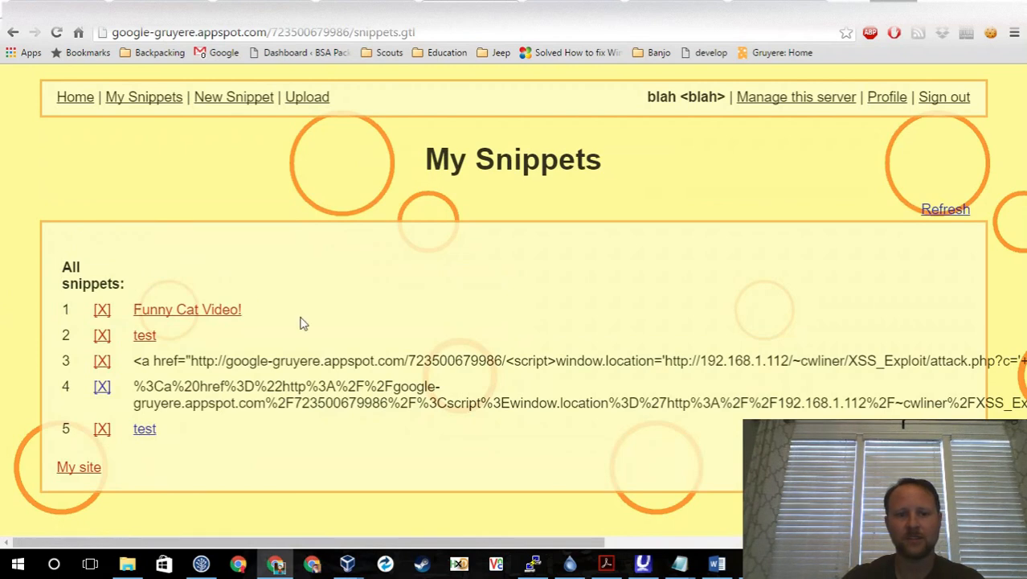
{"action": "mouse_move", "coordinate": [67, 110]}
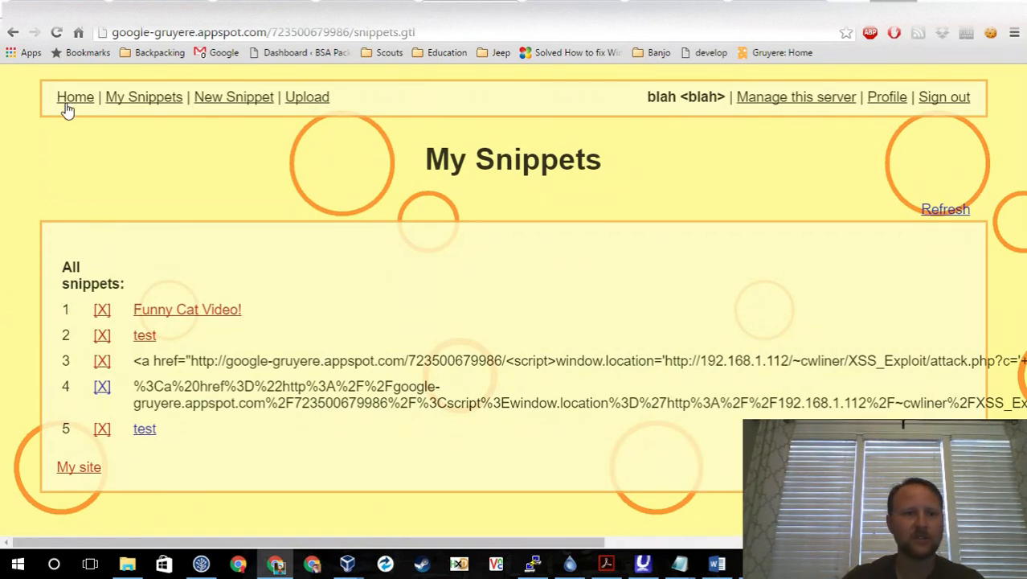
{"action": "left_click", "coordinate": [74, 97]}
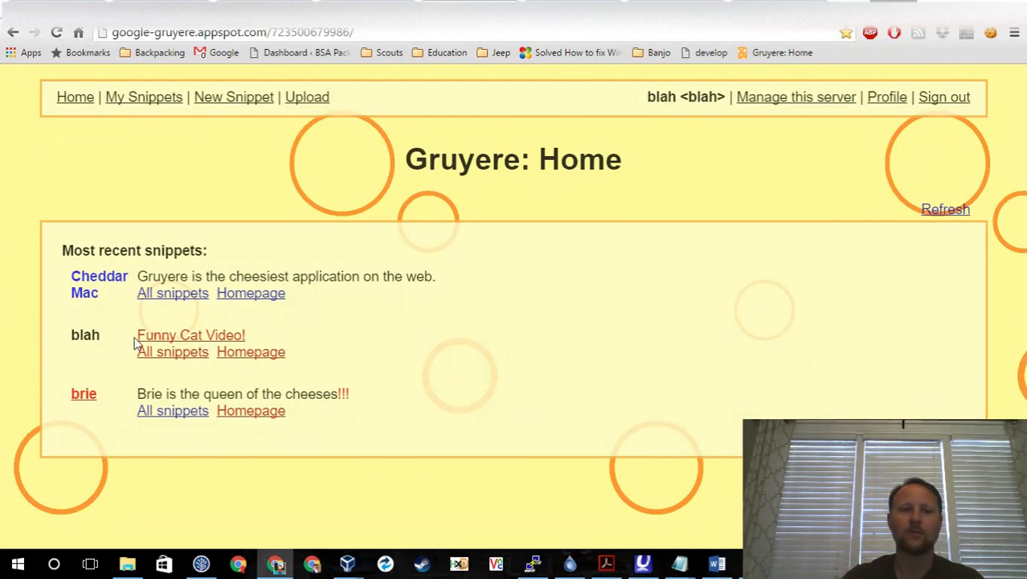
{"action": "mouse_move", "coordinate": [191, 336]}
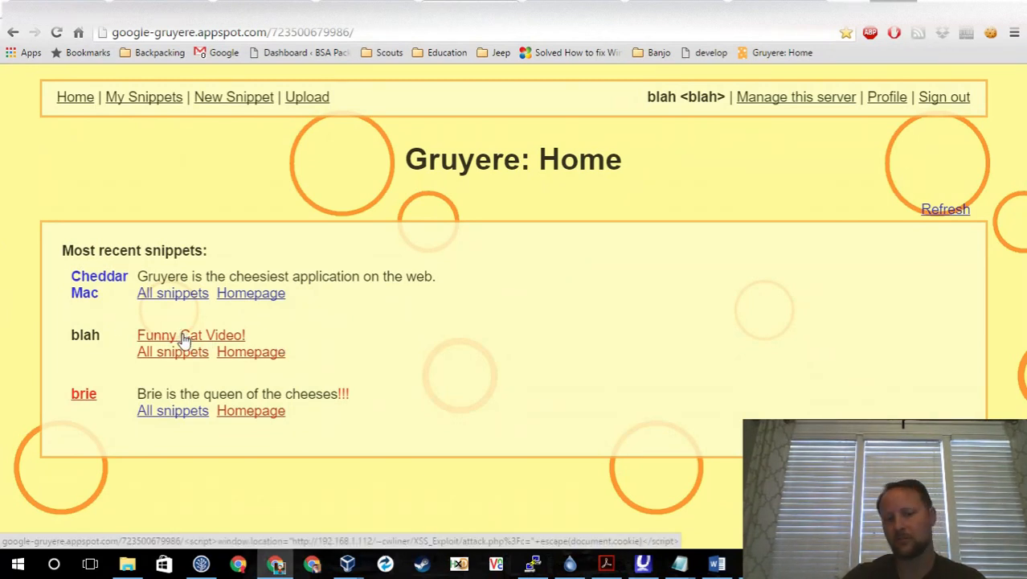
{"action": "left_click", "coordinate": [191, 336]}
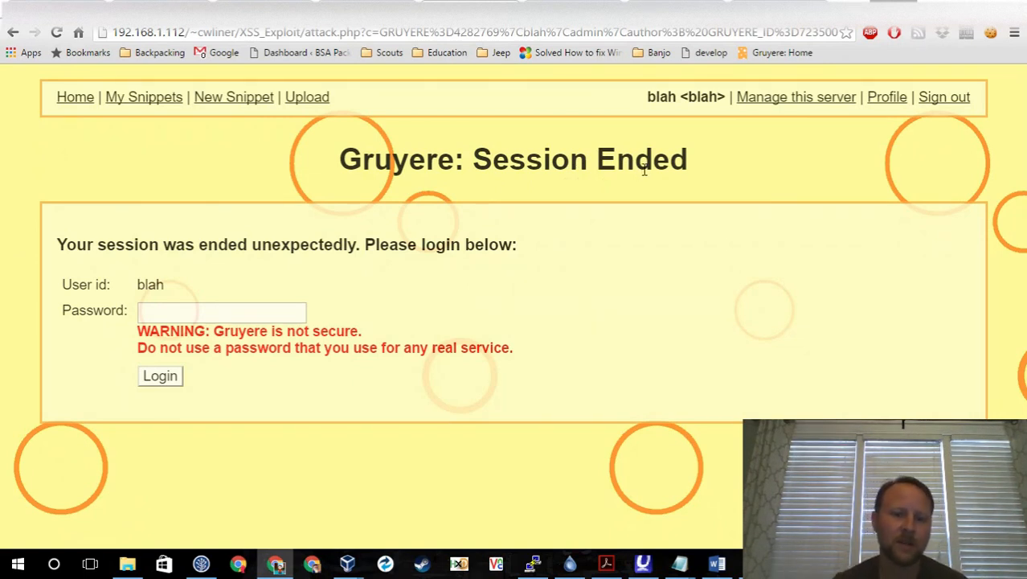
{"action": "mouse_move", "coordinate": [678, 123]}
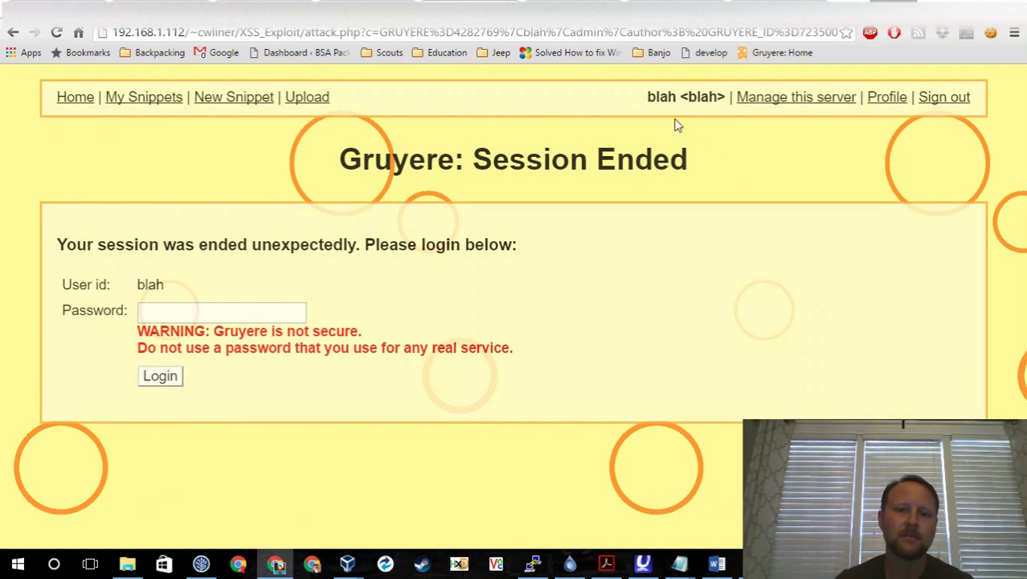
{"action": "mouse_move", "coordinate": [595, 220]}
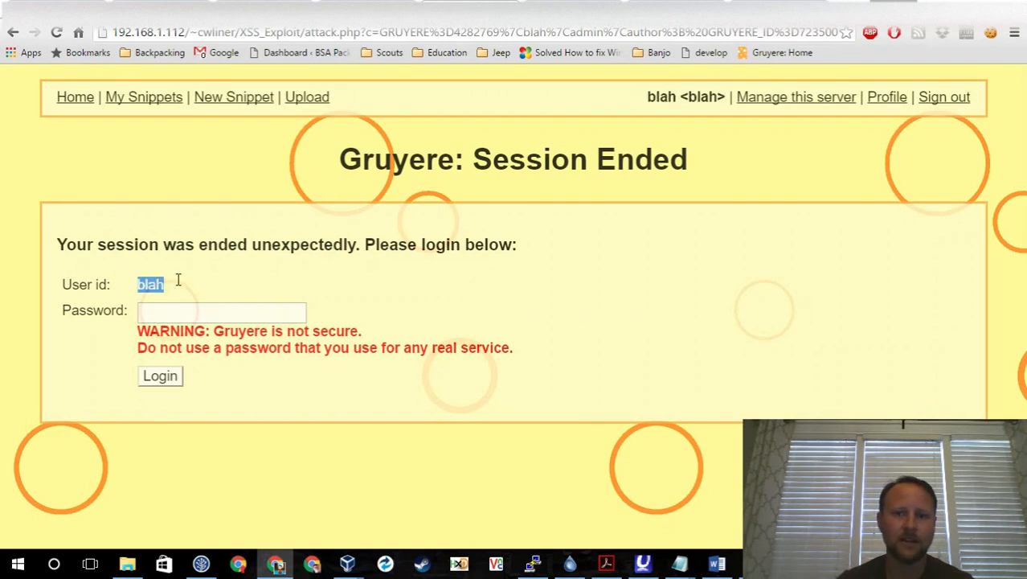
{"action": "mouse_move", "coordinate": [597, 550]}
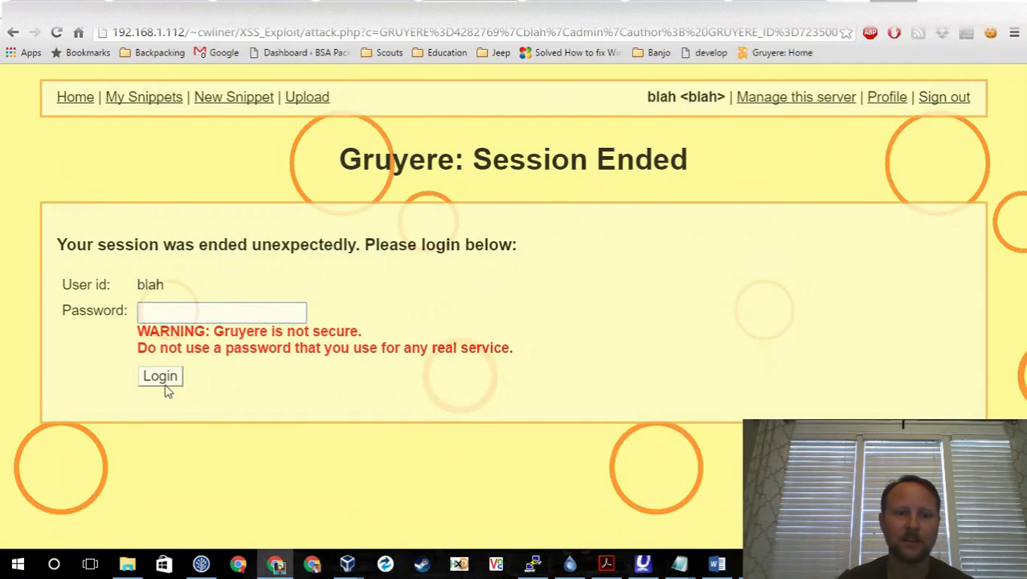
{"action": "mouse_move", "coordinate": [184, 376]}
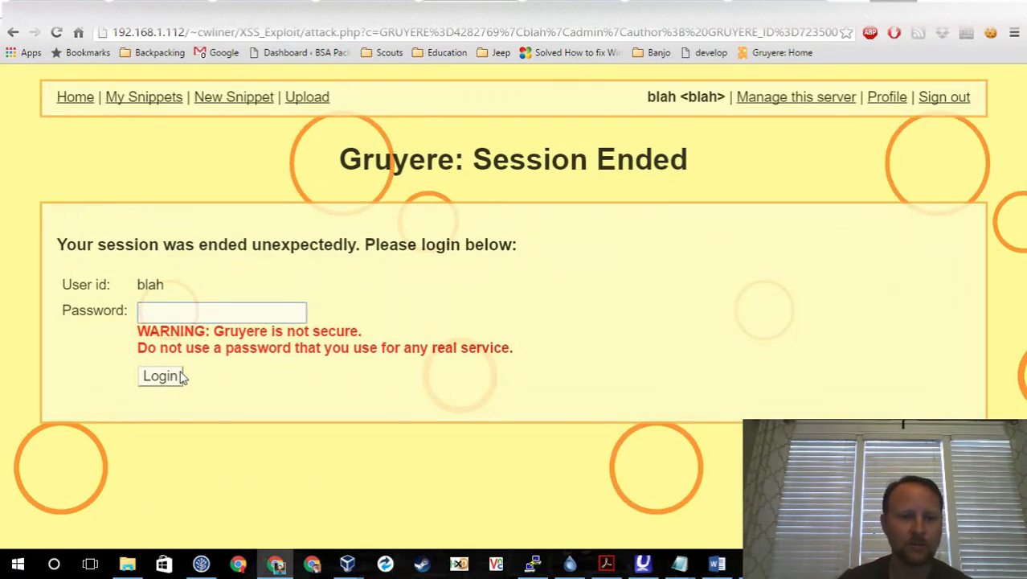
Submit the fake Session Ended login for blah, first with an empty password and then with one.
{"action": "left_click", "coordinate": [159, 376]}
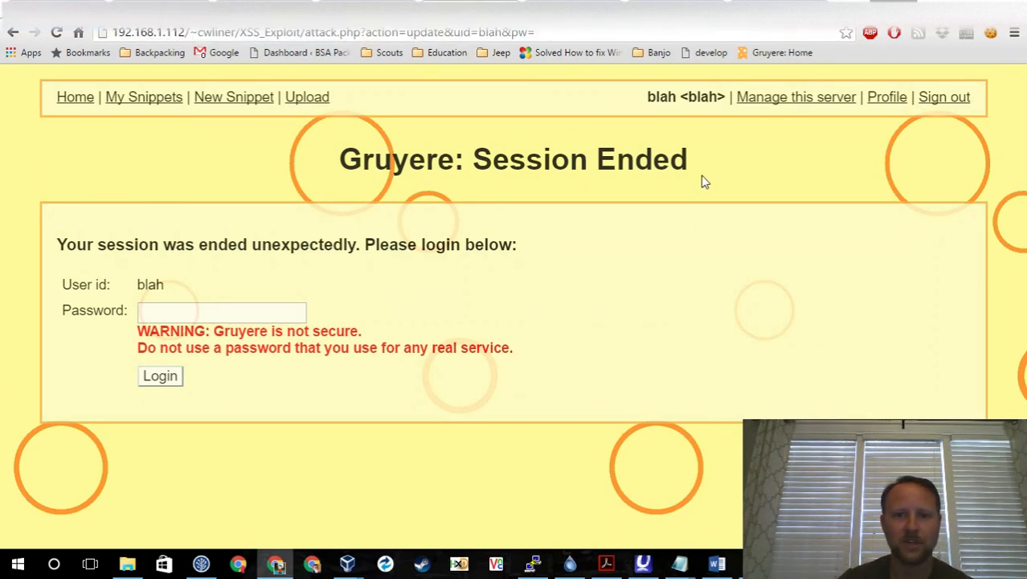
{"action": "left_click", "coordinate": [222, 312]}
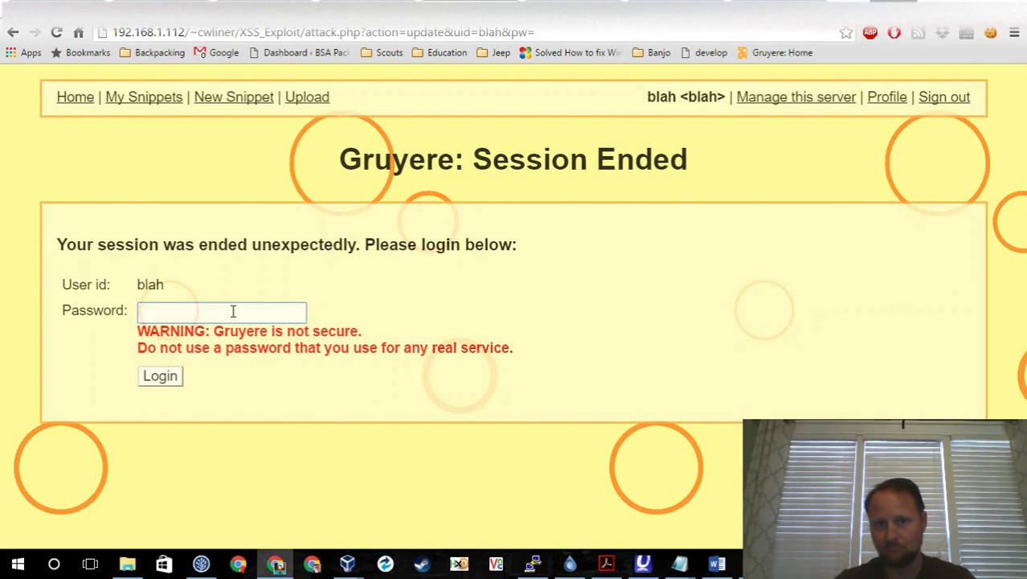
{"action": "type", "text": "•"}
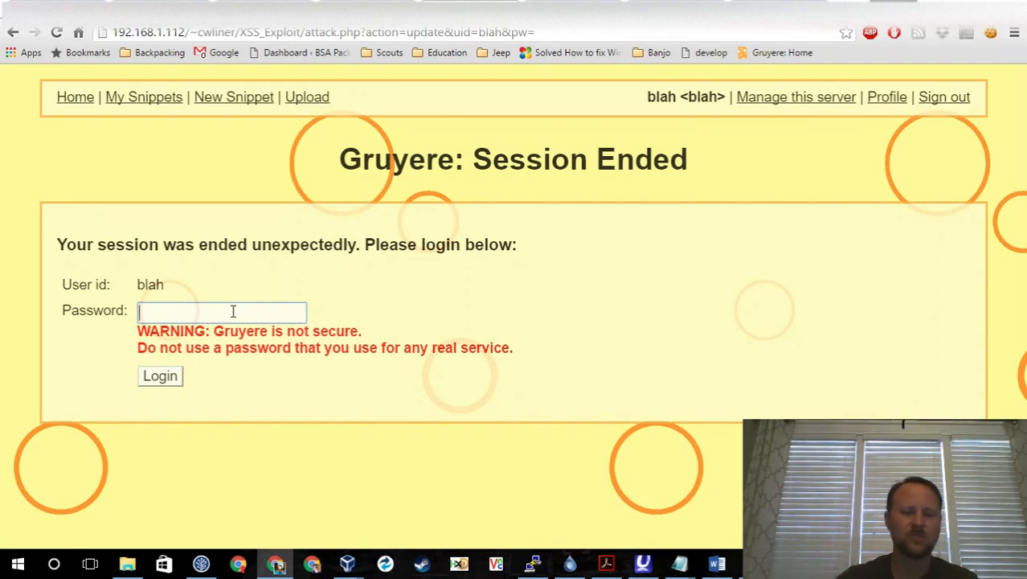
{"action": "type", "text": "••••"}
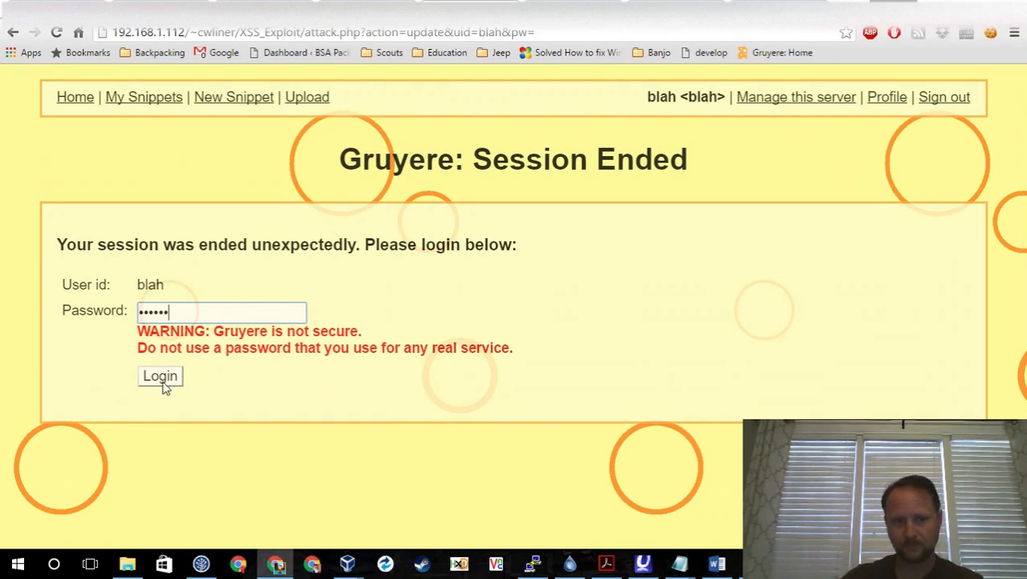
{"action": "left_click", "coordinate": [159, 376]}
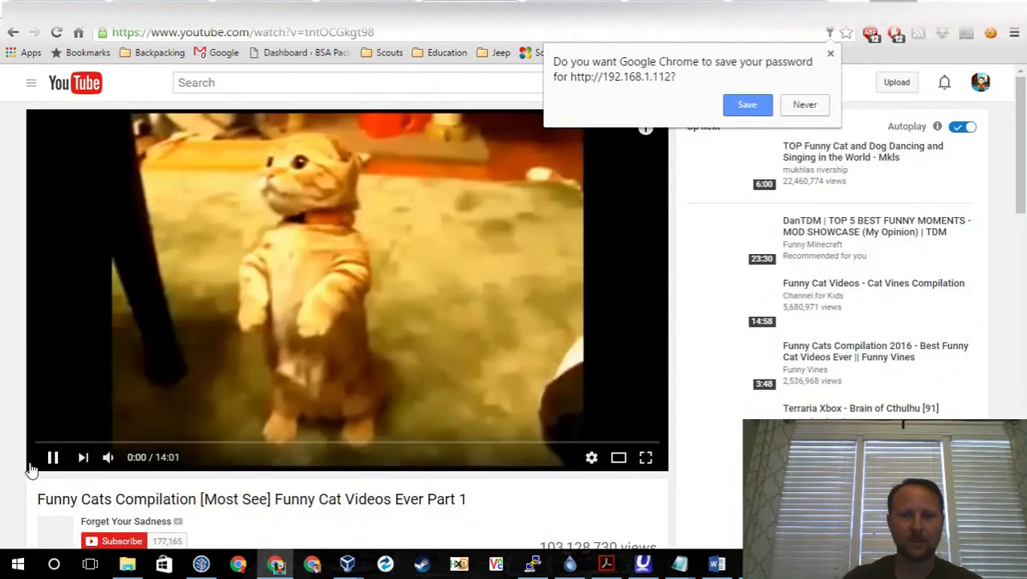
Pause the YouTube cat compilation and go back to the fake Gruyere login page.
{"action": "left_click", "coordinate": [804, 104]}
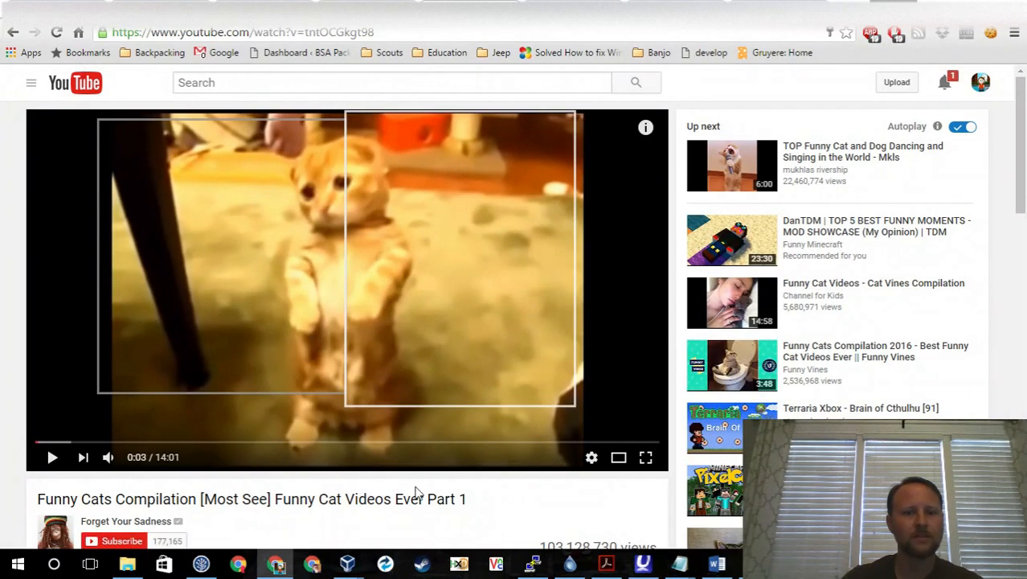
{"action": "mouse_move", "coordinate": [347, 563]}
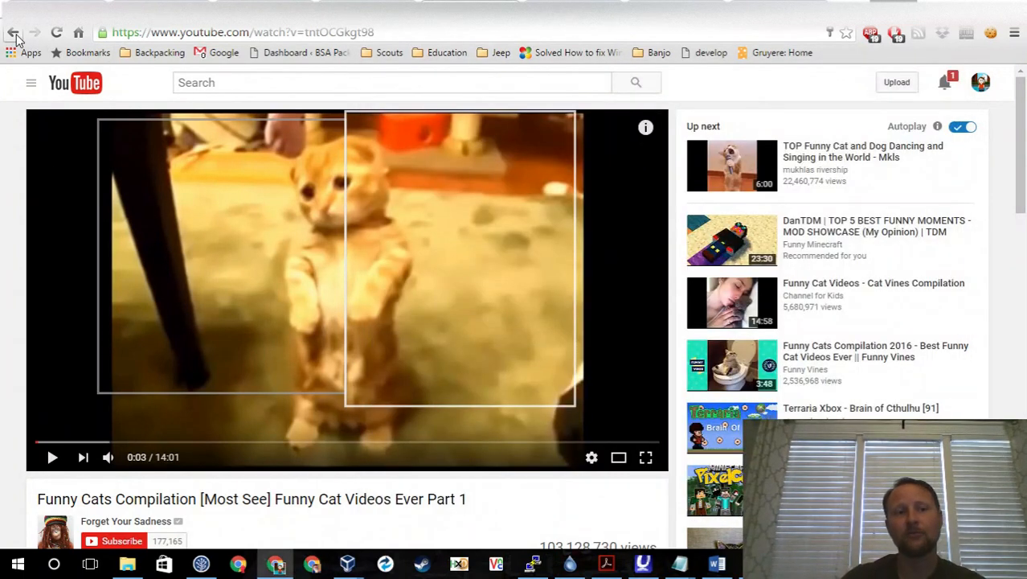
{"action": "left_click", "coordinate": [12, 32]}
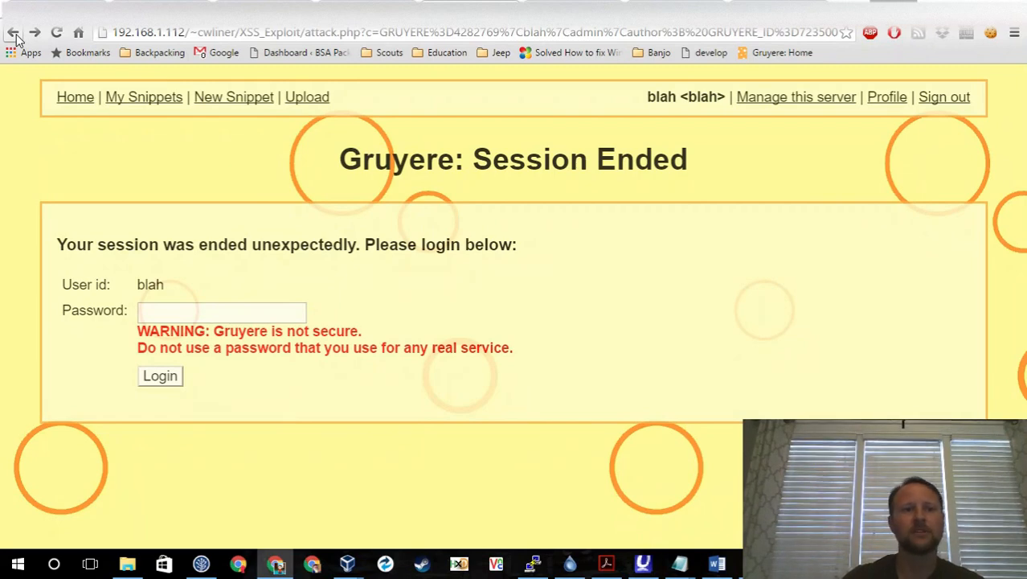
Go back to Gruyere Home, sign blah out and log in as brie.
{"action": "left_click", "coordinate": [944, 97]}
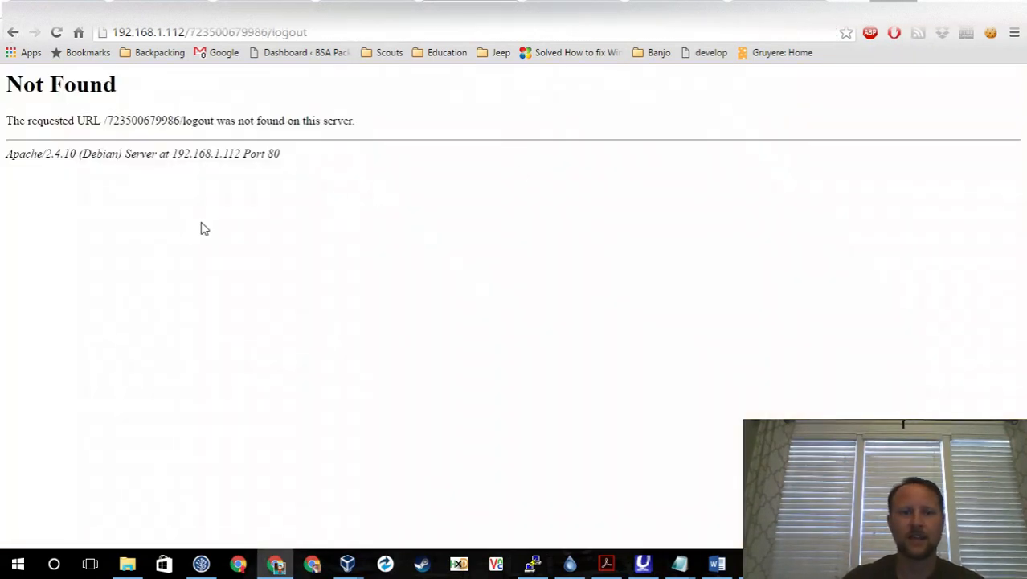
{"action": "left_click", "coordinate": [12, 32]}
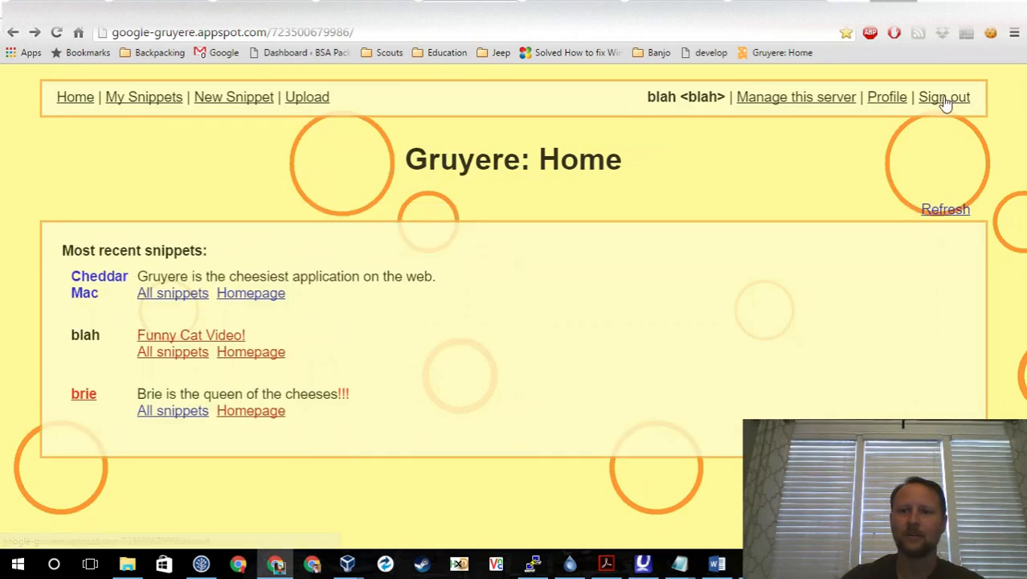
{"action": "left_click", "coordinate": [944, 96]}
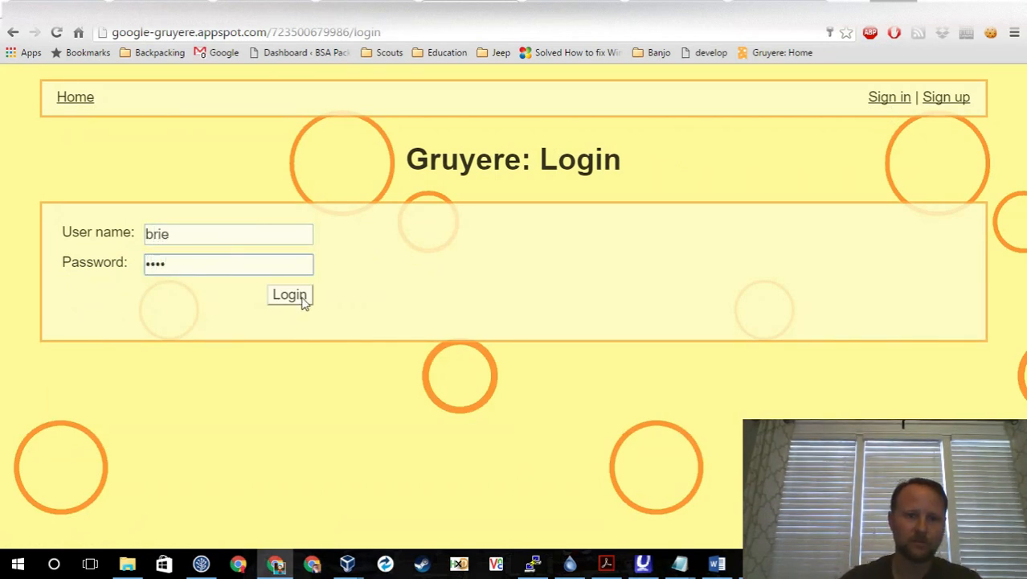
{"action": "left_click", "coordinate": [290, 294]}
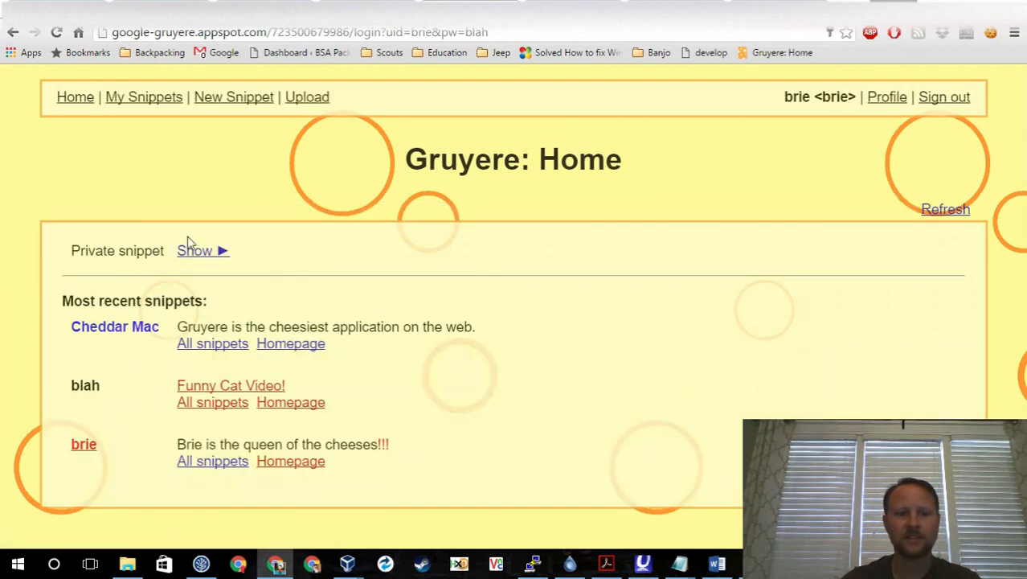
{"action": "mouse_move", "coordinate": [267, 186]}
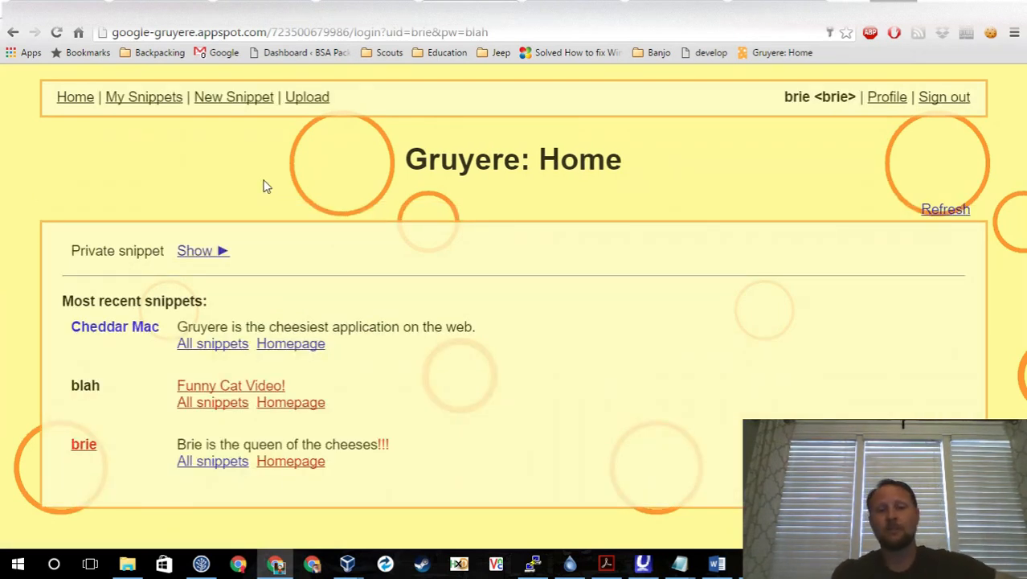
{"action": "mouse_move", "coordinate": [110, 360]}
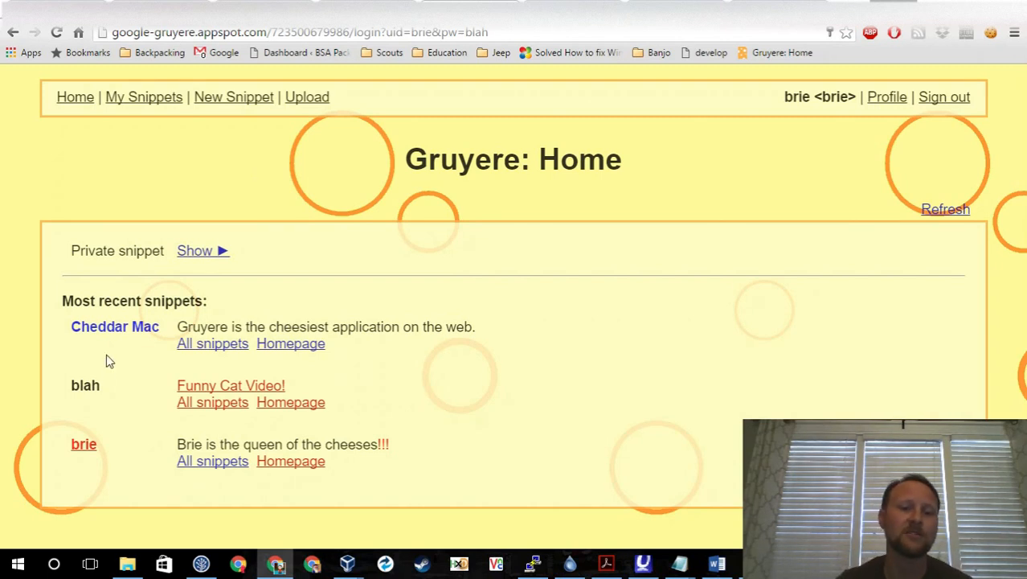
{"action": "mouse_move", "coordinate": [231, 386]}
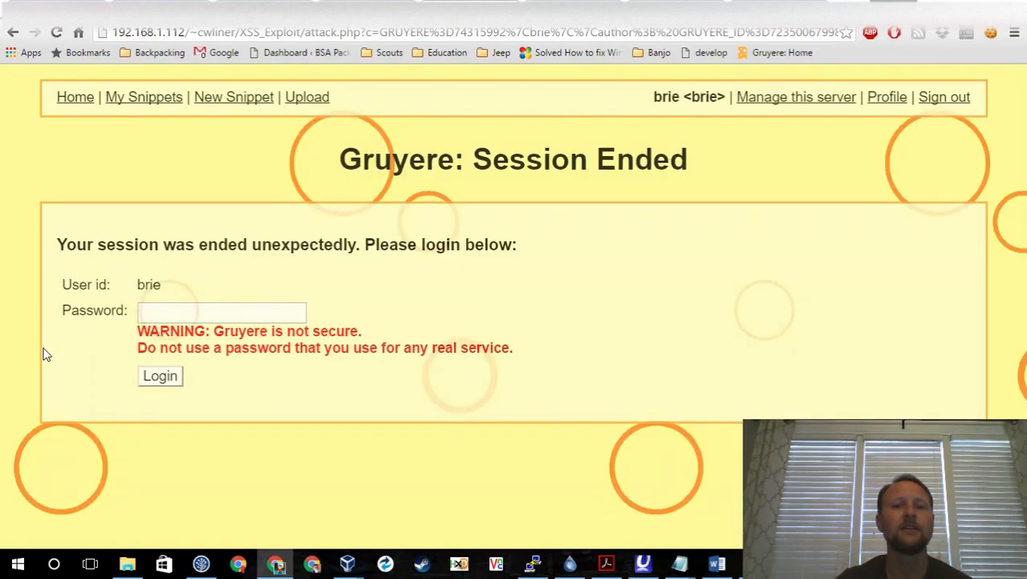
Submit brie's password on the fake login, pause the cat video, and show the VM's log.txt of captured data.
{"action": "left_click", "coordinate": [222, 312]}
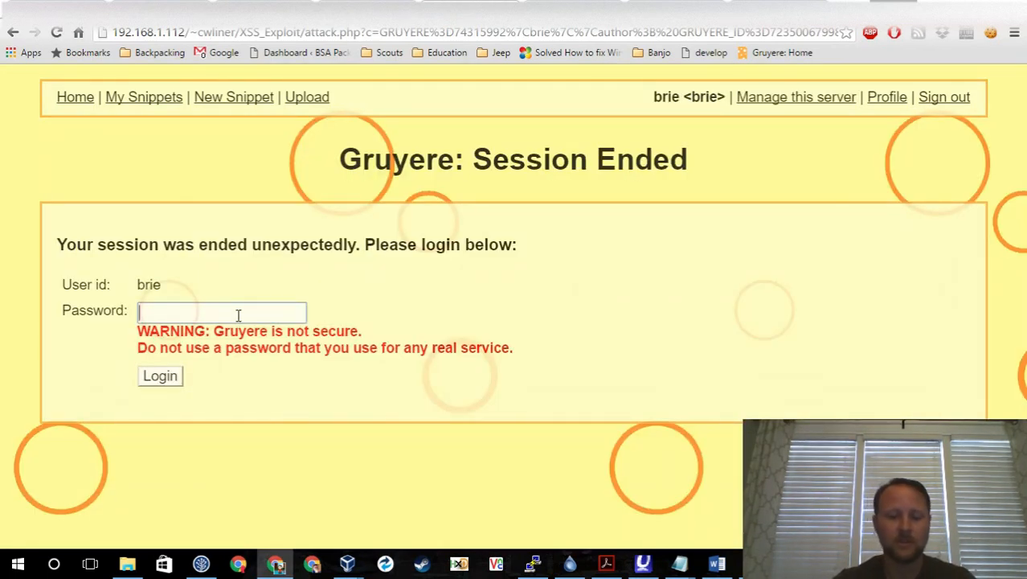
{"action": "type", "text": "password"}
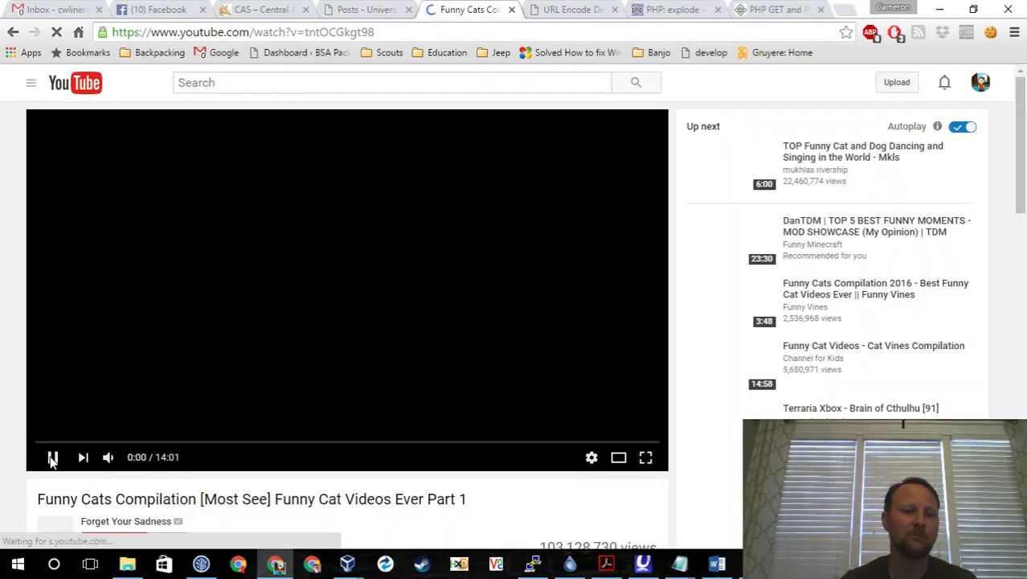
{"action": "left_click", "coordinate": [53, 456]}
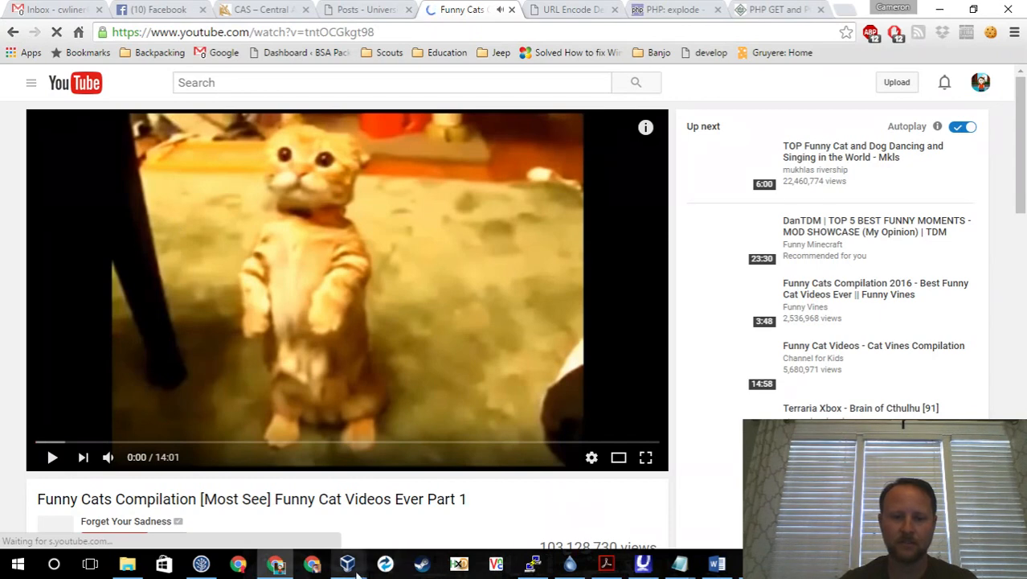
{"action": "left_click", "coordinate": [347, 563]}
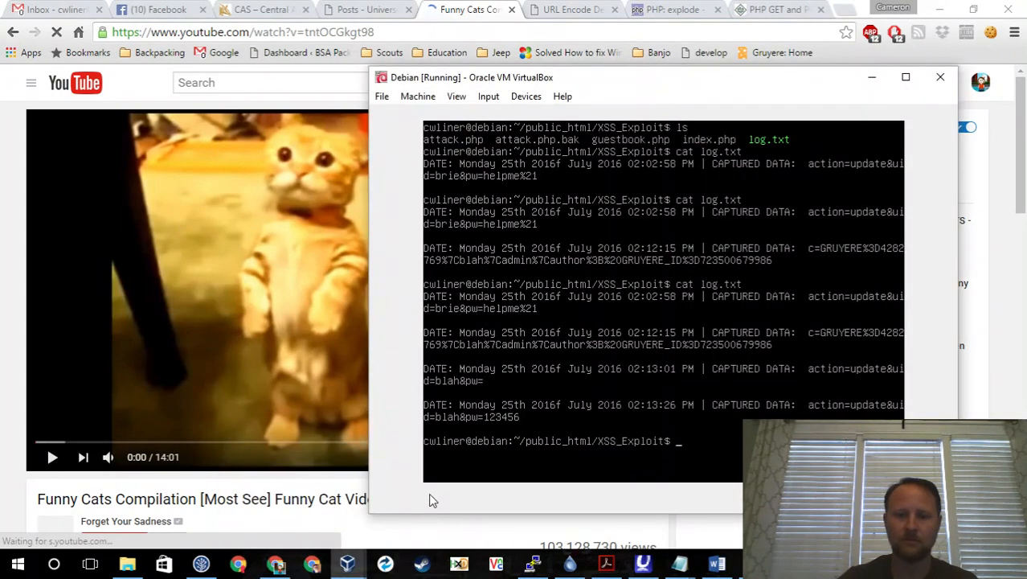